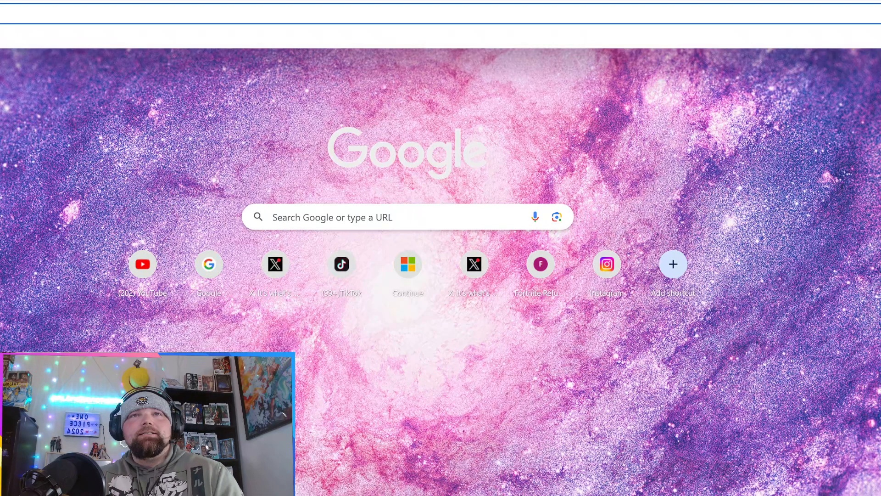
Search Google for 'epic hacked' from the new tab page
click(394, 216)
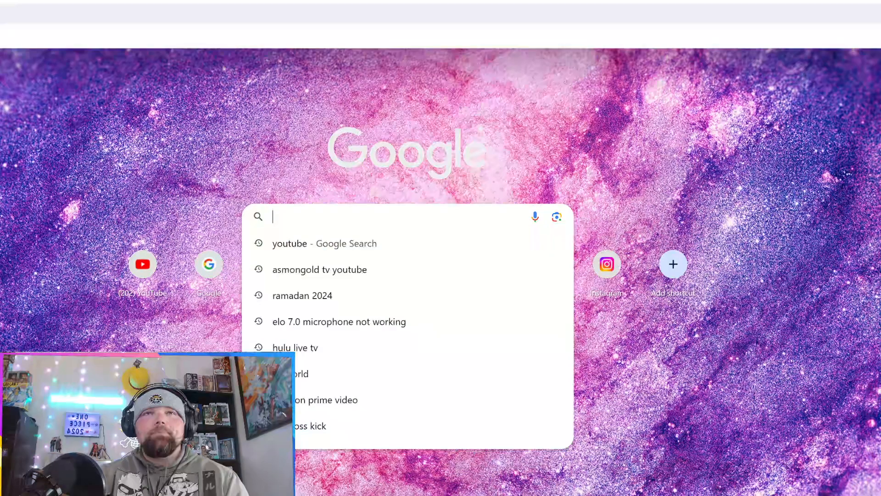
text(epic h)
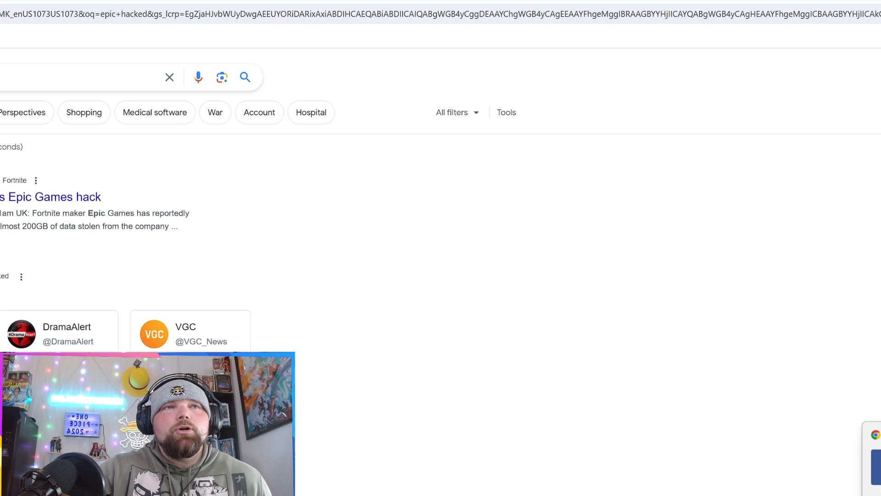
scroll(down, 3)
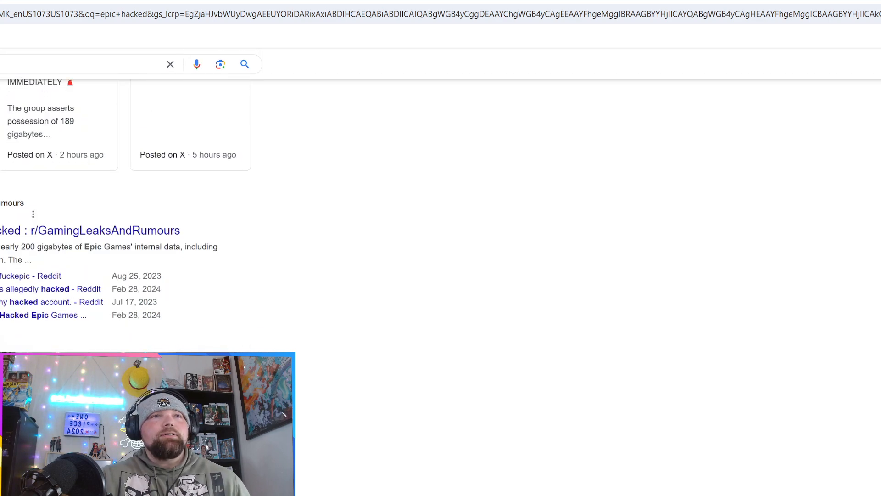
scroll(down, 3)
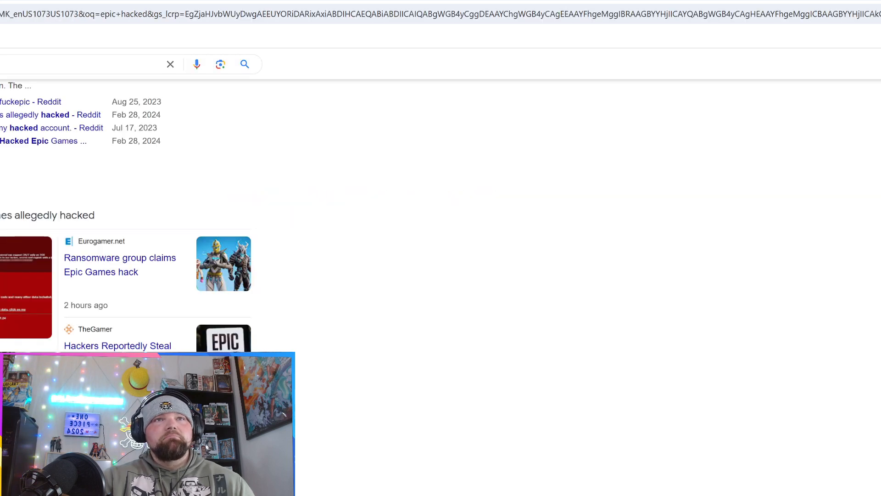
scroll(down, 3)
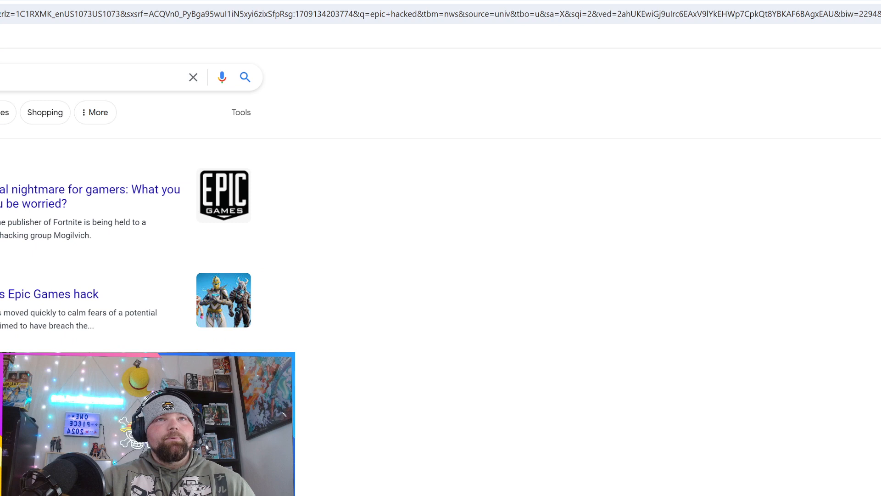
Filter the results to News and scroll through articles on the alleged 200 GB Epic Games hack
scroll(down, 3)
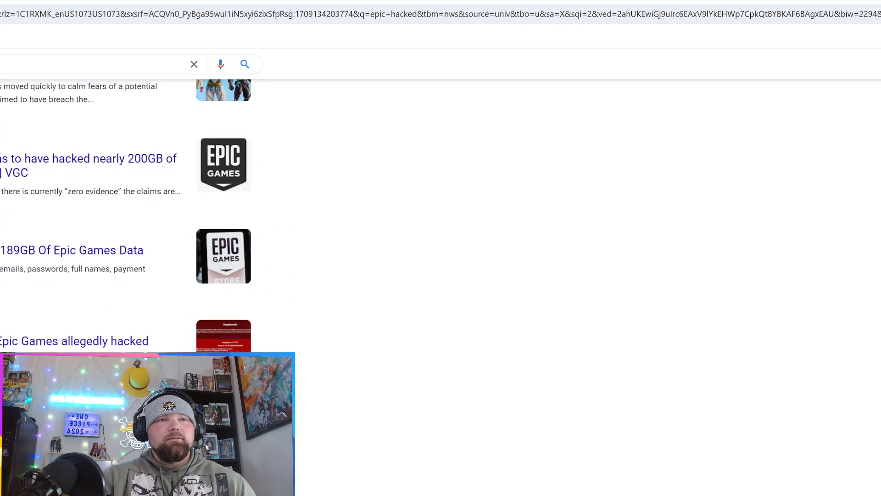
click(73, 341)
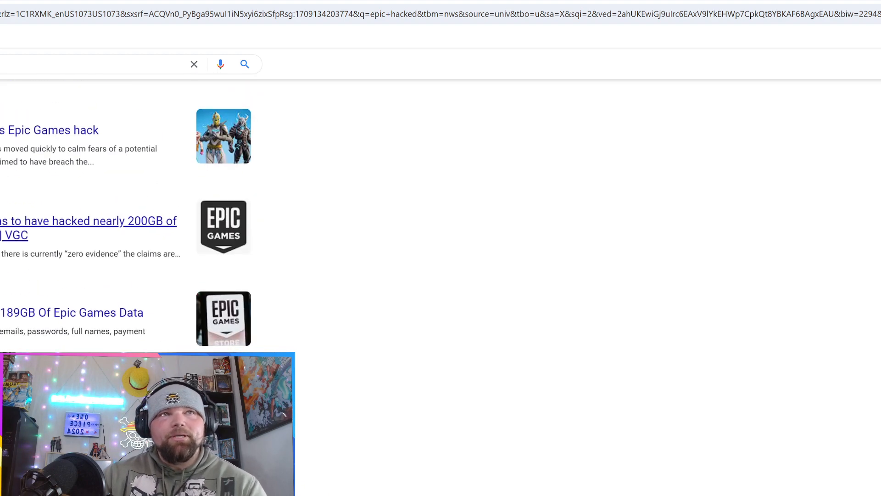
scroll(down, 3)
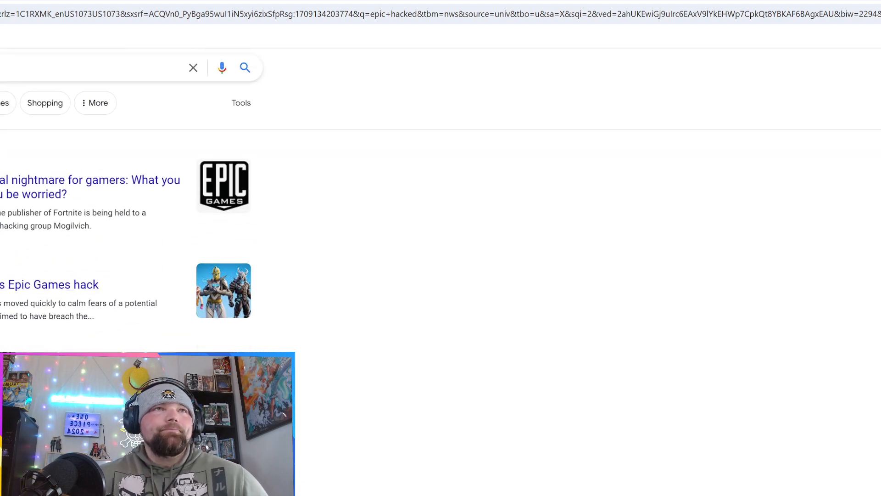
scroll(down, 3)
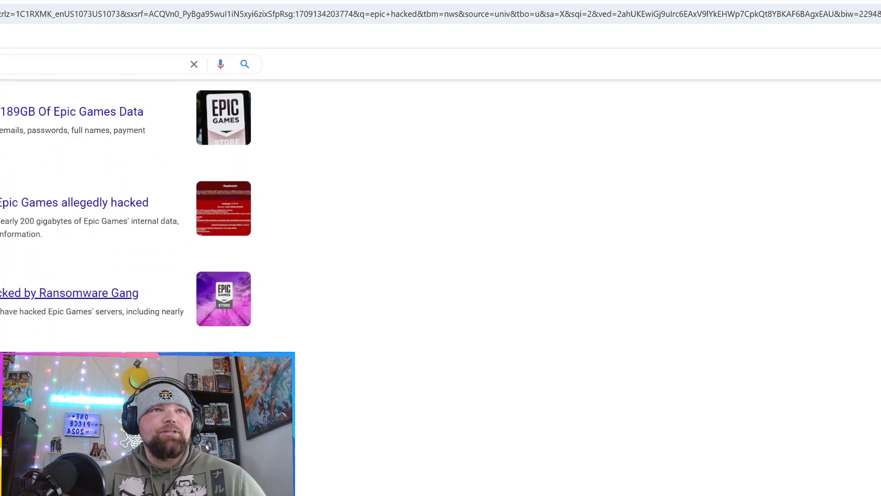
scroll(down, 3)
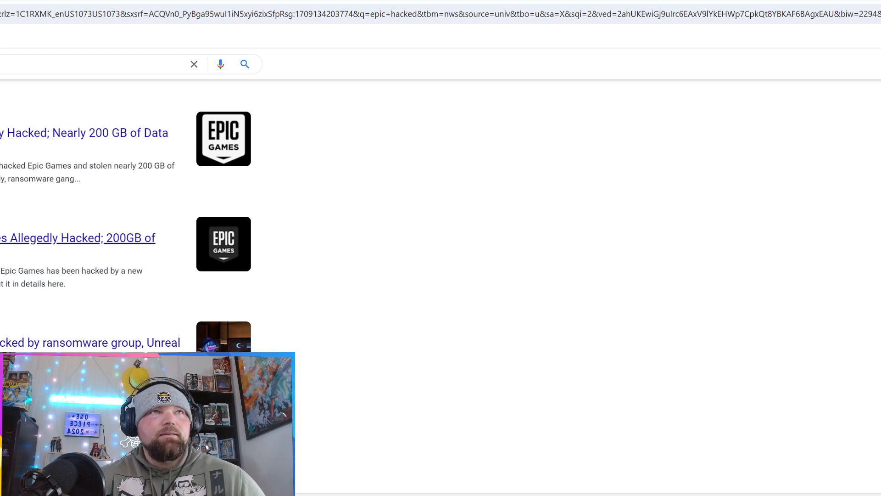
scroll(down, 3)
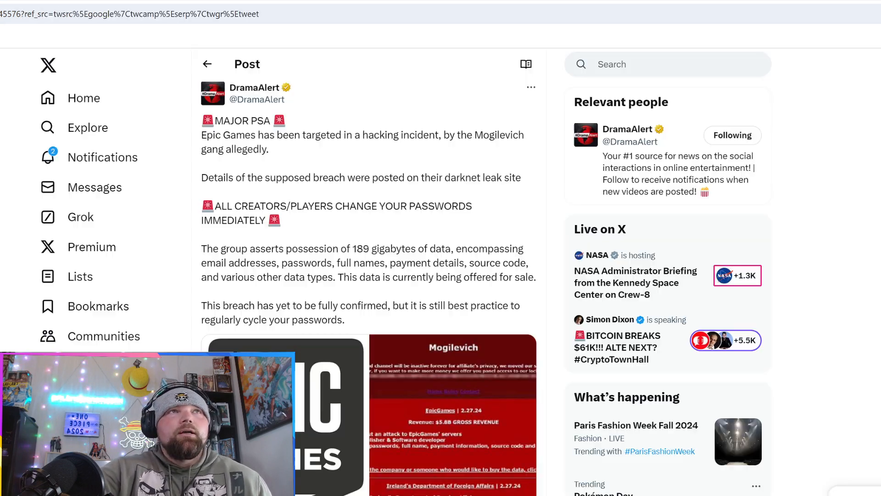
Activate the X search box while DramaAlert's Epic Games breach post stays open
click(646, 63)
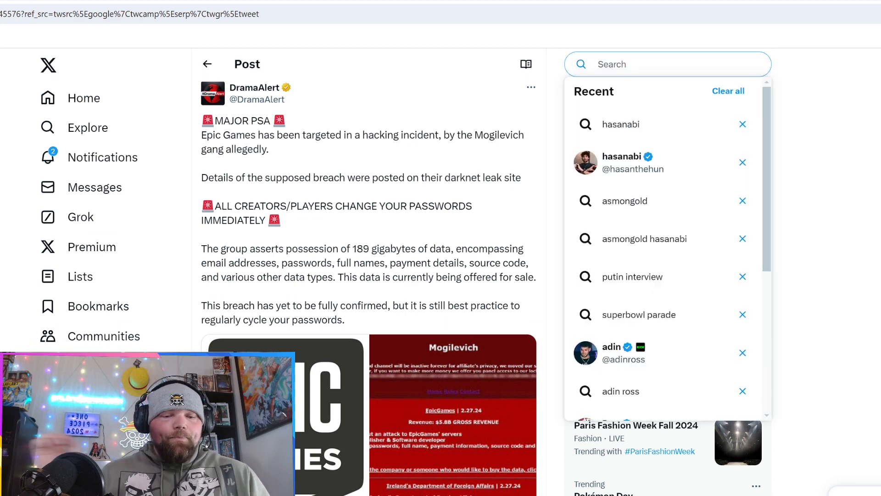
Run an X search for 'epic', led by the Epic Games Store account
text(epic)
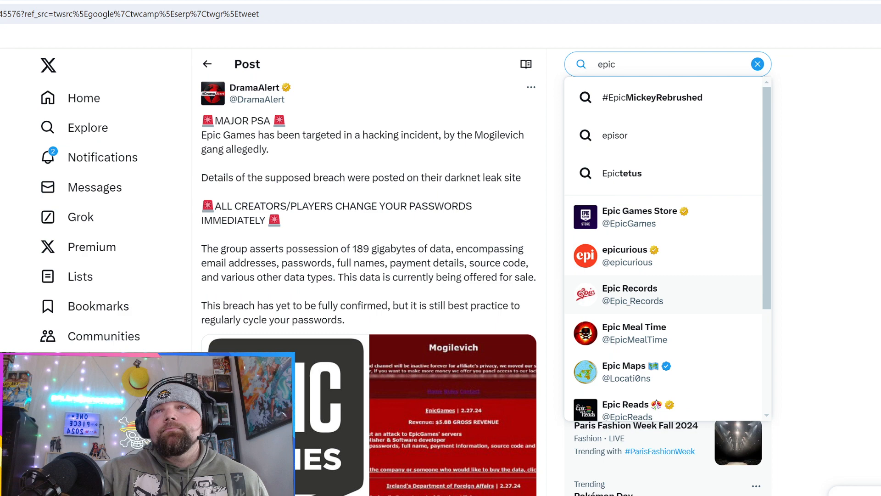
scroll(down, 3)
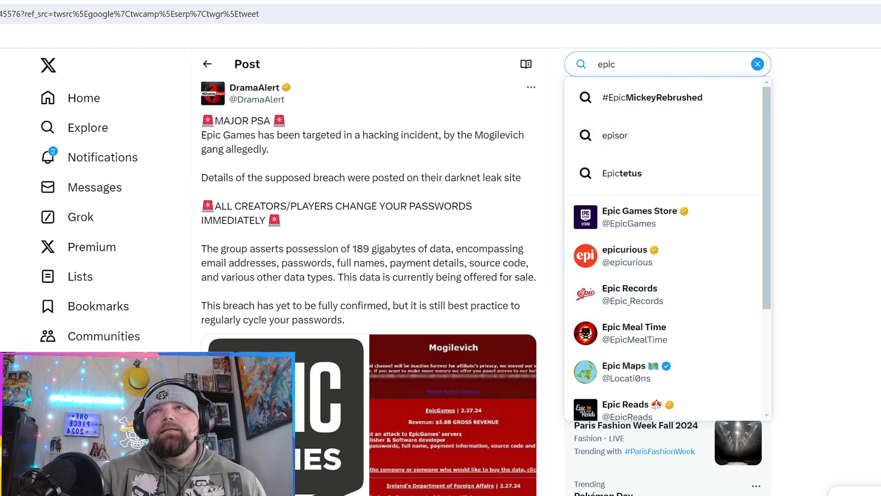
key(Enter)
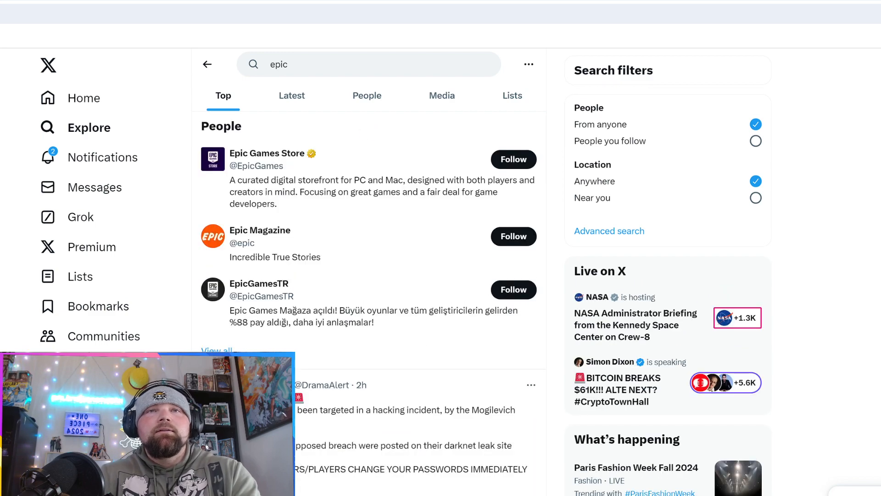
List only accounts matching 'epic' and browse through them
scroll(down, 3)
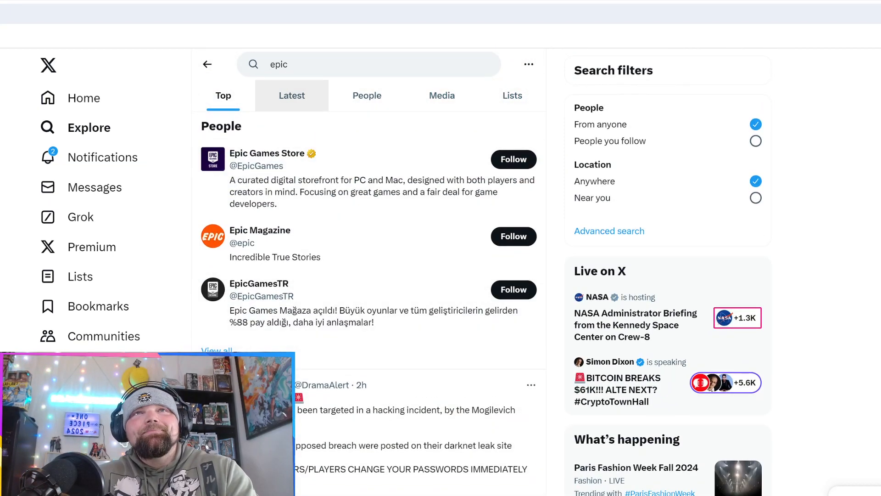
click(366, 95)
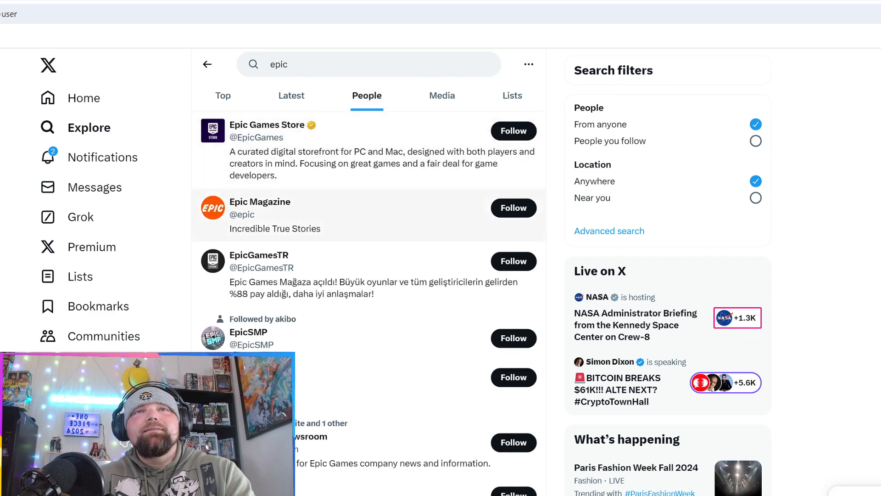
scroll(down, 3)
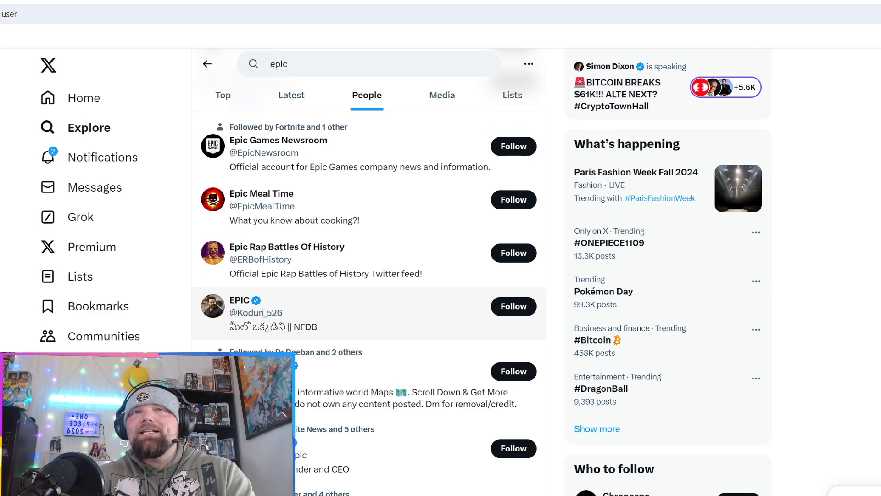
scroll(down, 3)
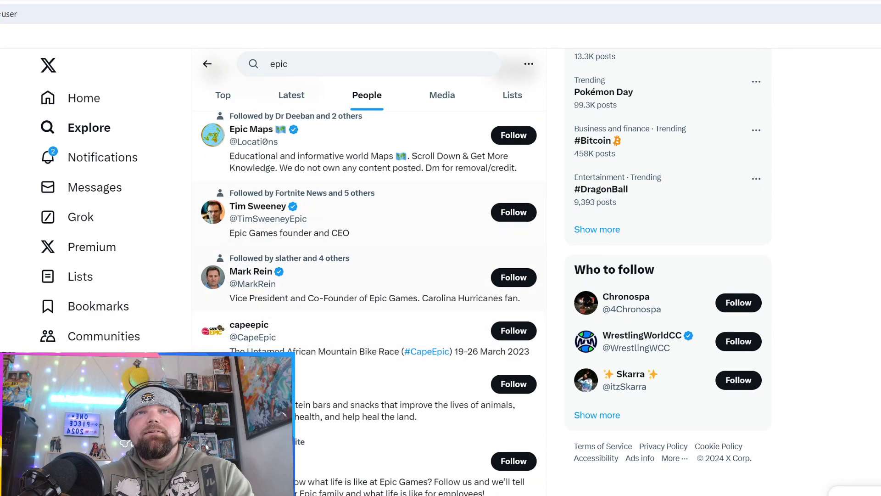
scroll(down, 3)
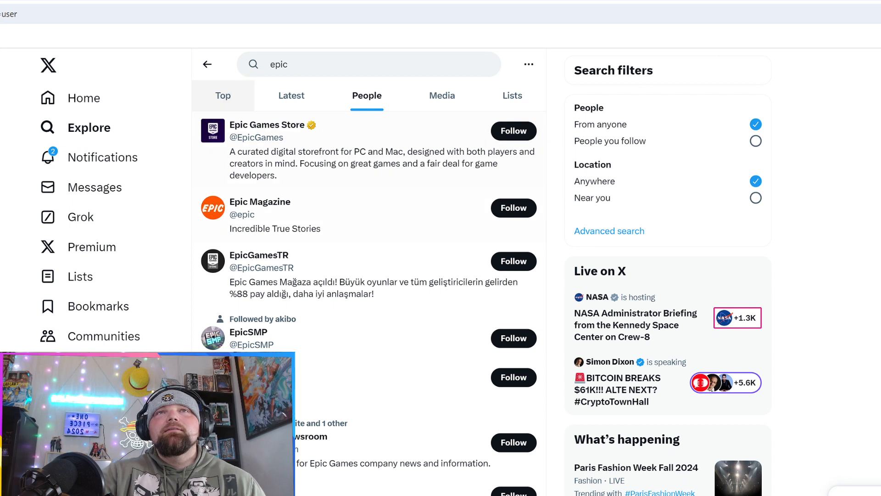
Browse the Top posts for 'epic', including DramaAlert's Mogilevich hack post, then begin a 'dexerto' search
click(223, 95)
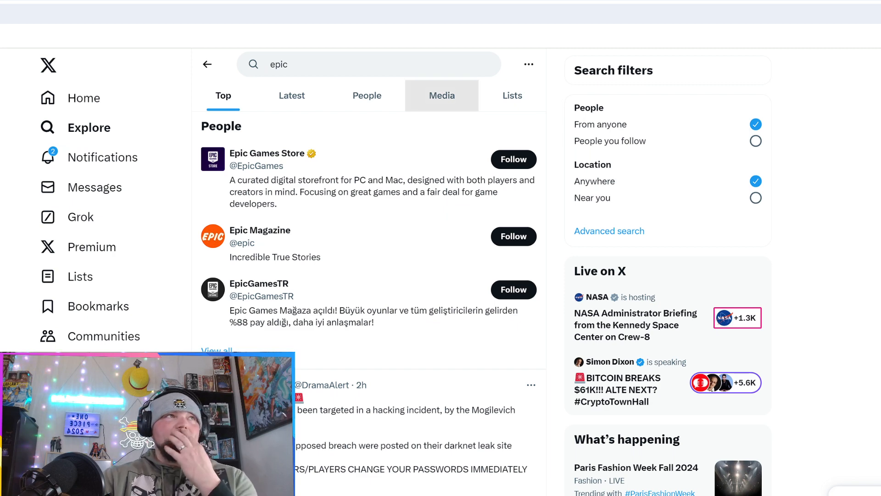
scroll(down, 3)
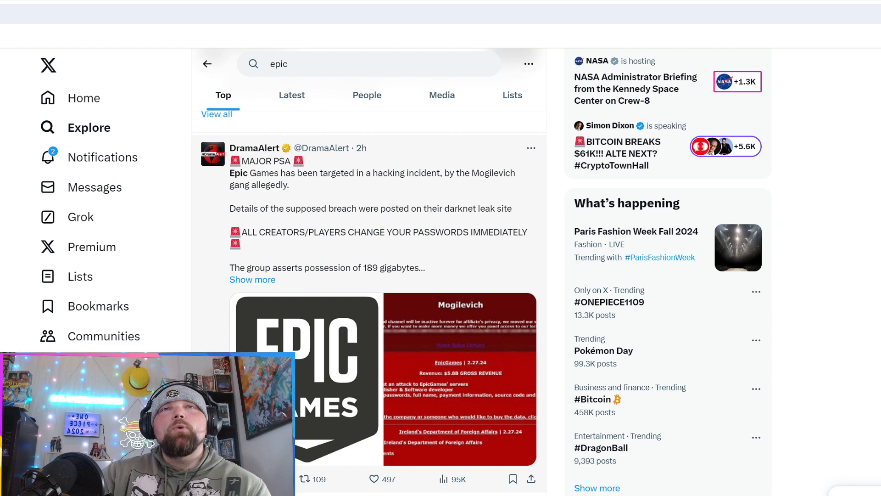
scroll(down, 3)
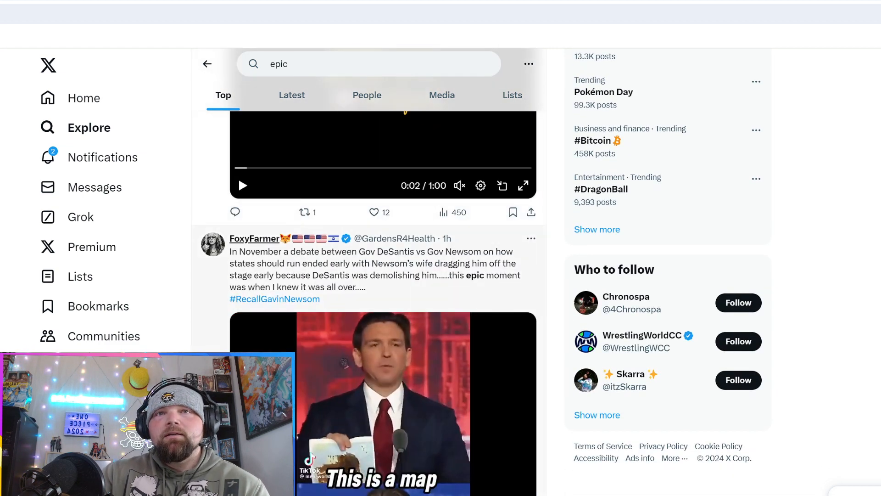
scroll(down, 3)
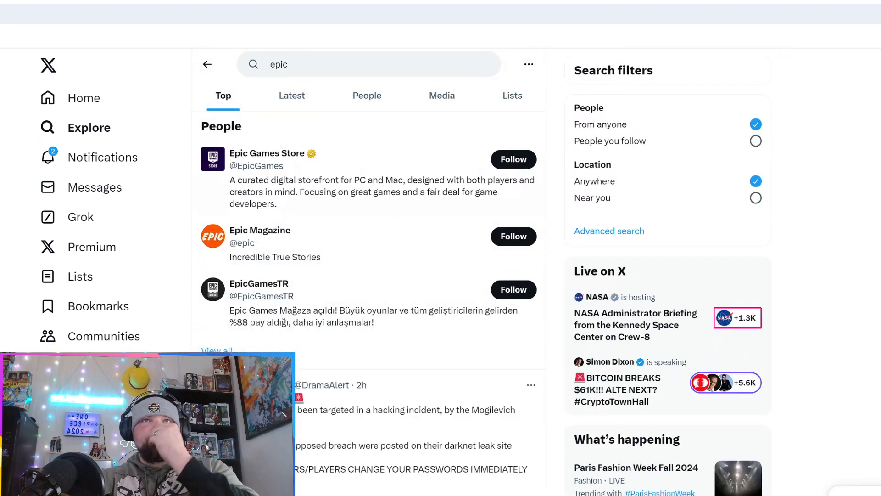
text(dexerto)
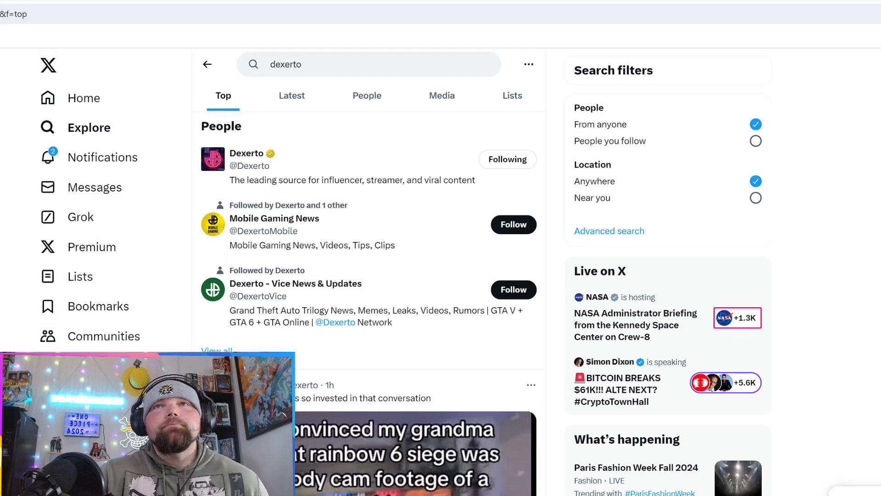
Scroll through the Top results for 'dexerto' toward the Dexerto account
scroll(down, 3)
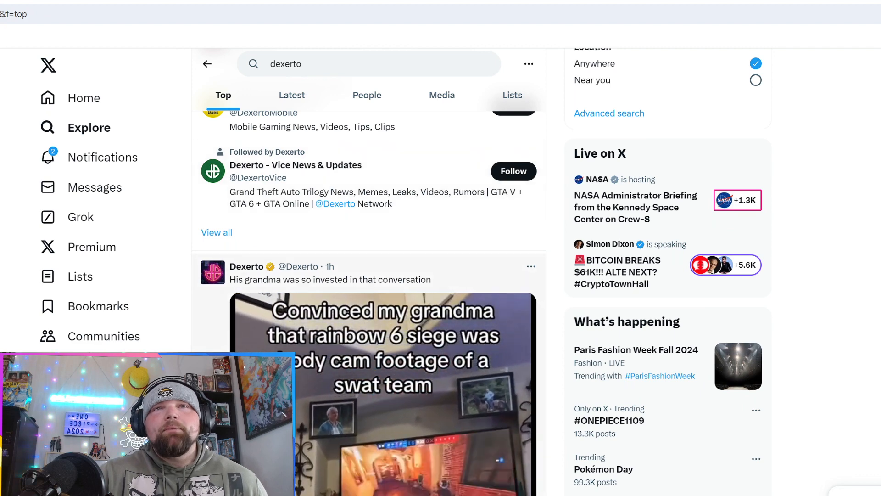
scroll(down, 3)
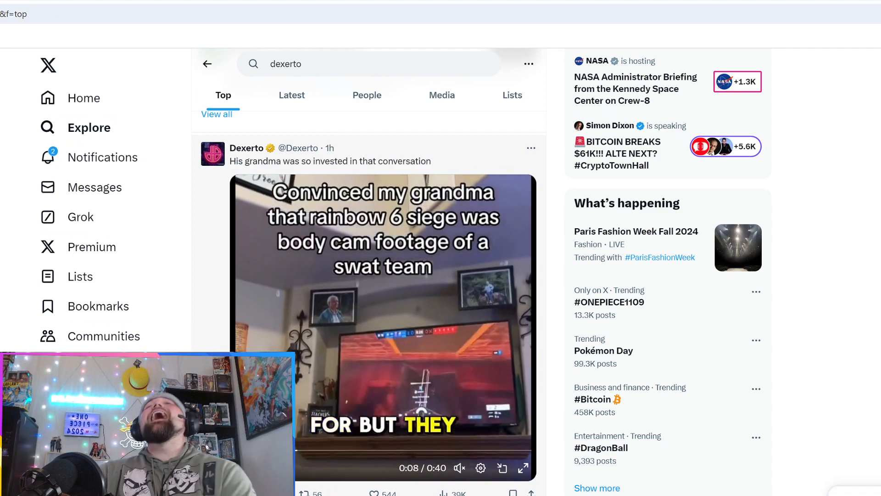
scroll(down, 3)
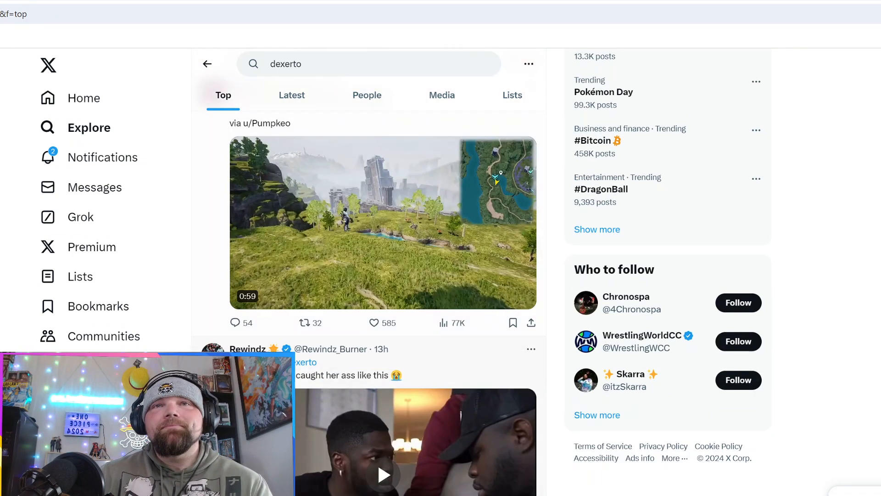
scroll(down, 3)
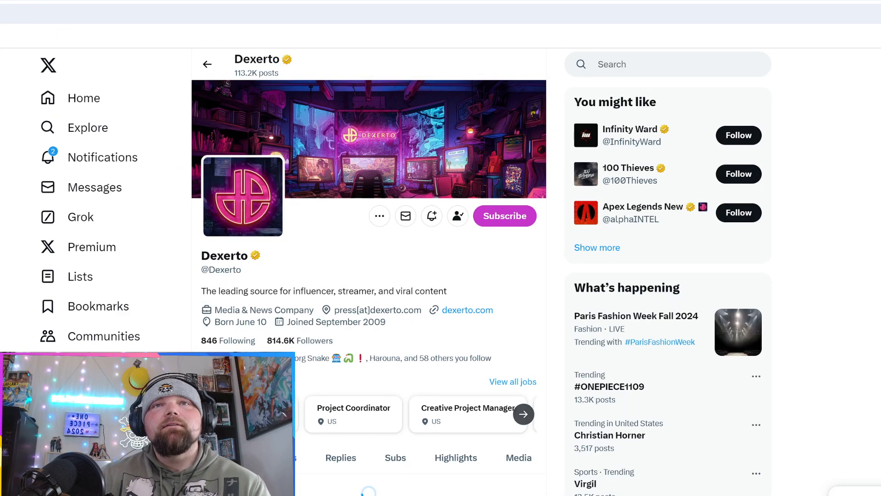
Scroll Dexerto's posts down to its Epic Games ransomware statement post
scroll(down, 3)
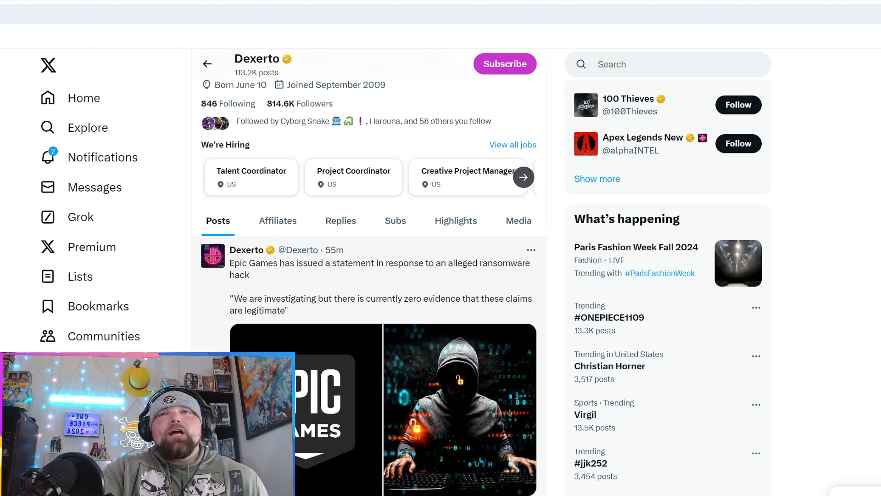
scroll(down, 3)
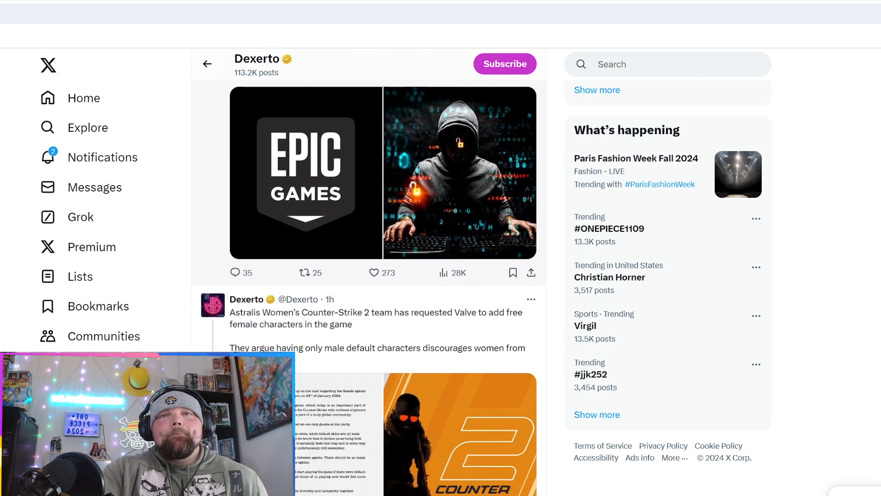
scroll(down, 3)
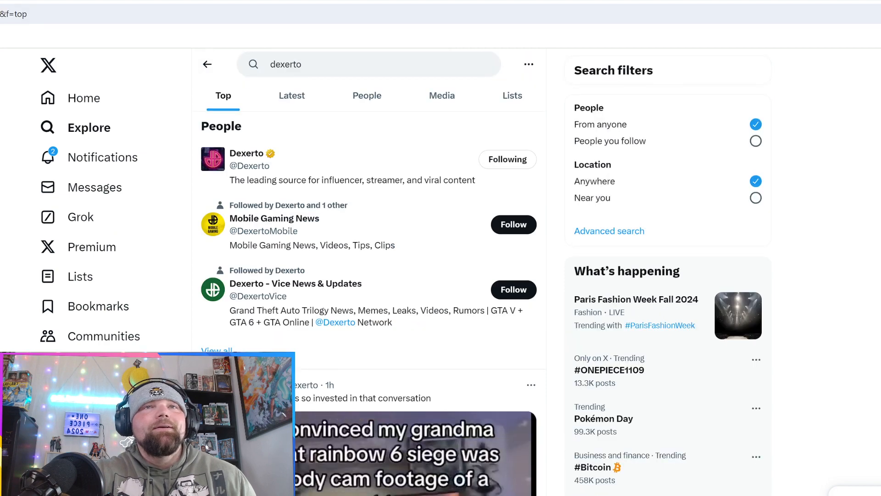
Read down DramaAlert's post to the 189 GB data claim and Mogilevich leak-site image
text(epic)
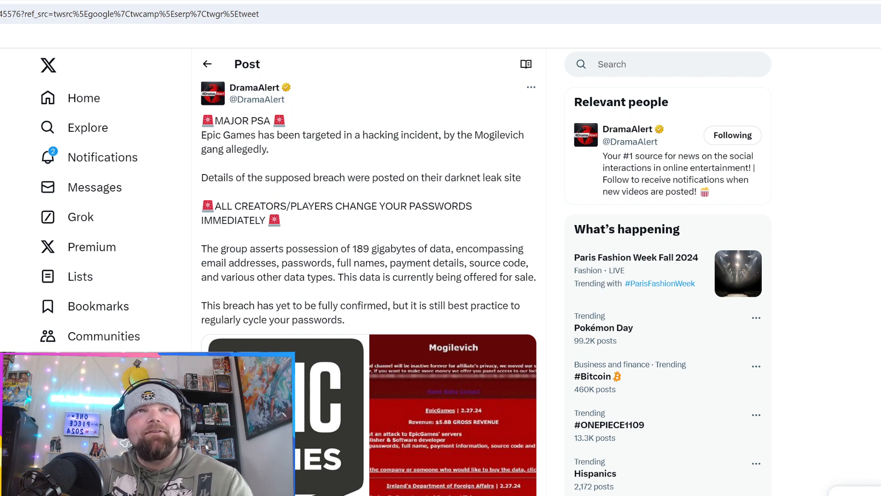
scroll(down, 3)
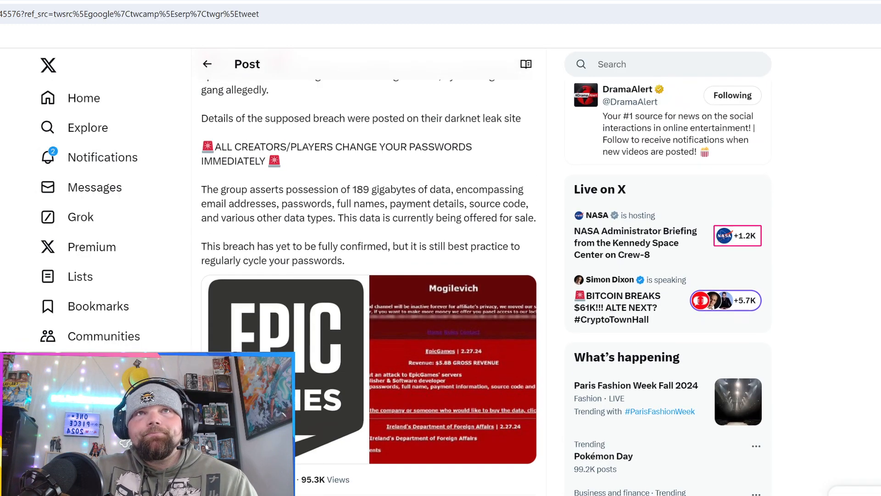
Return via recent searches and search X for 'epic' again
click(646, 63)
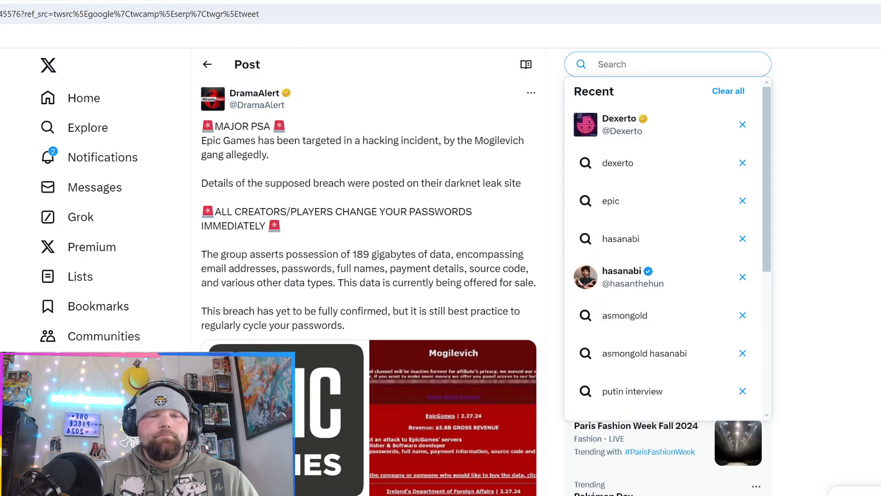
click(618, 124)
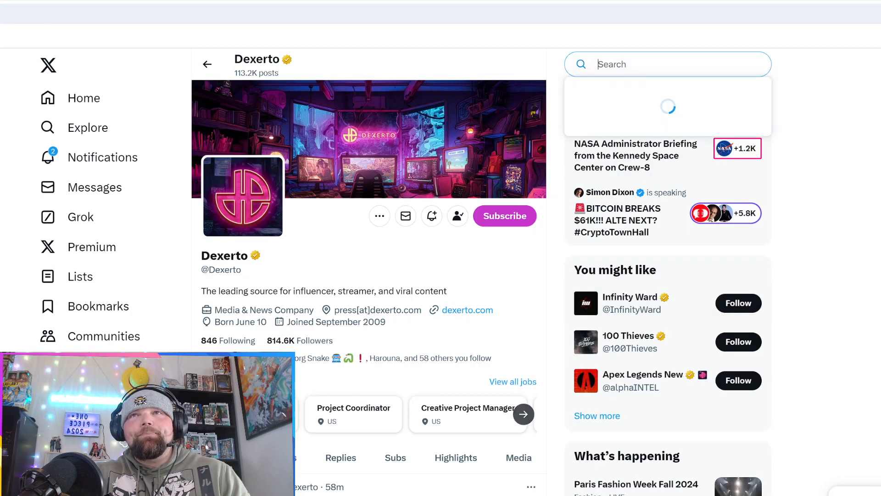
text(epic)
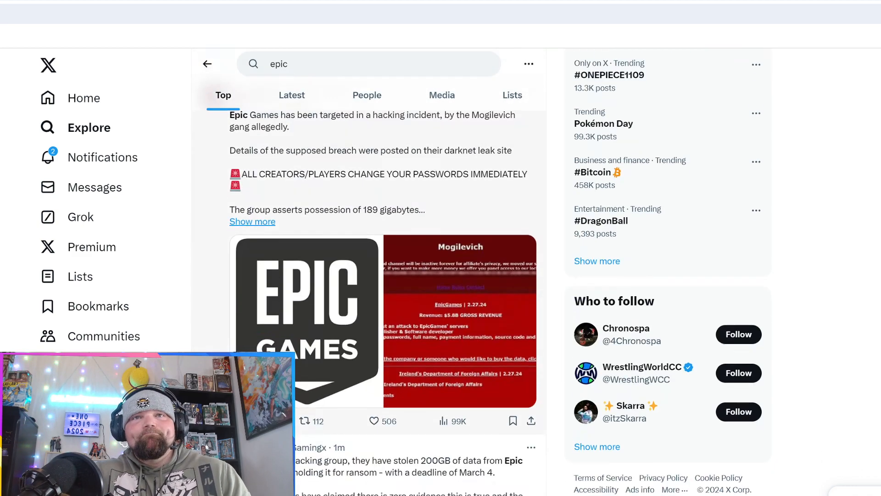
scroll(down, 3)
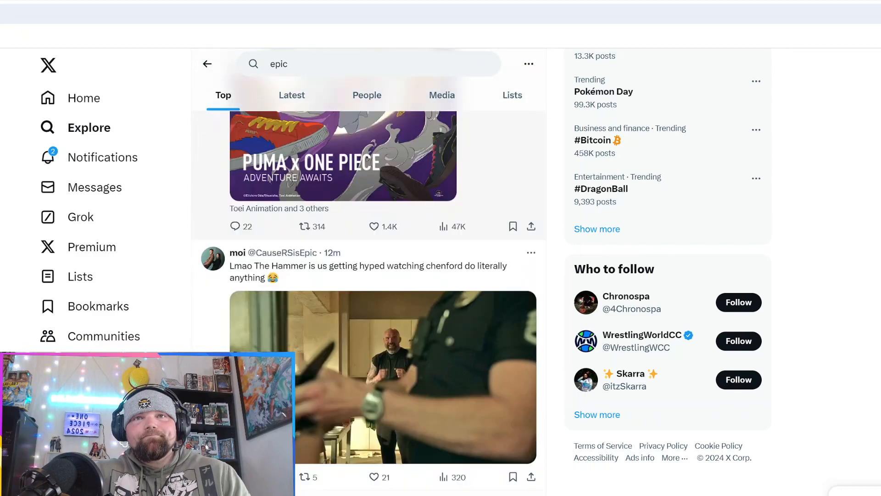
Switch to the Latest 'epic' posts and scroll to the iannzits quote post with the Mogilevich screenshot
click(526, 64)
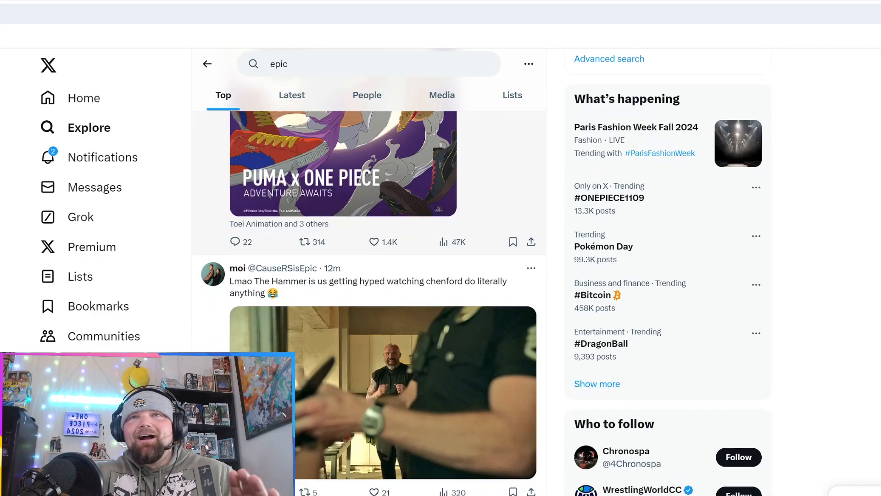
scroll(down, 3)
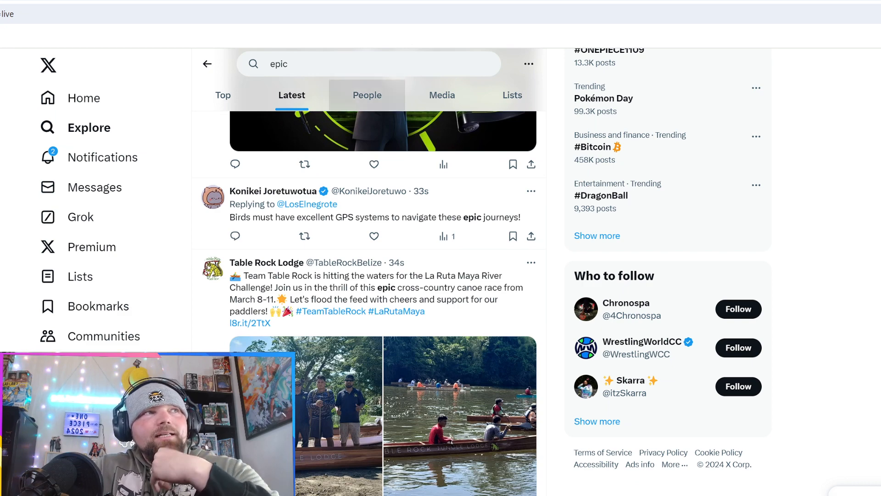
scroll(down, 3)
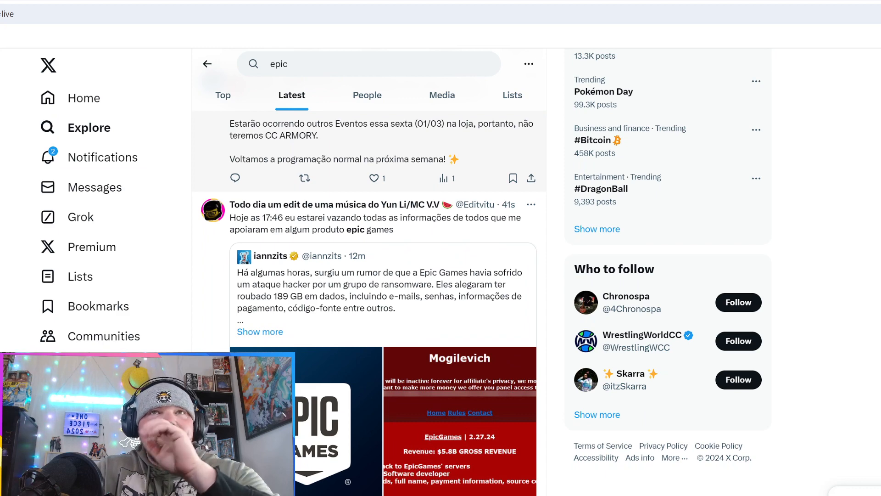
scroll(down, 3)
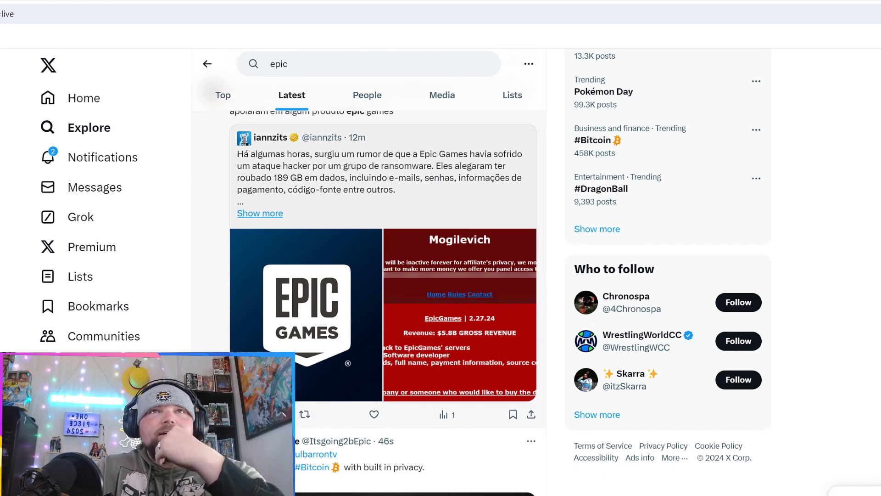
click(458, 313)
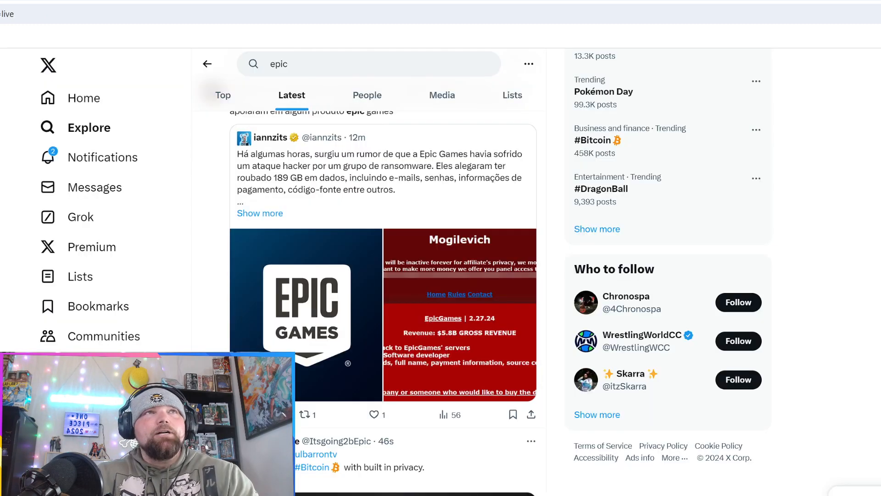
Reload the Latest 'epic' results and scroll through the newest posts
click(306, 314)
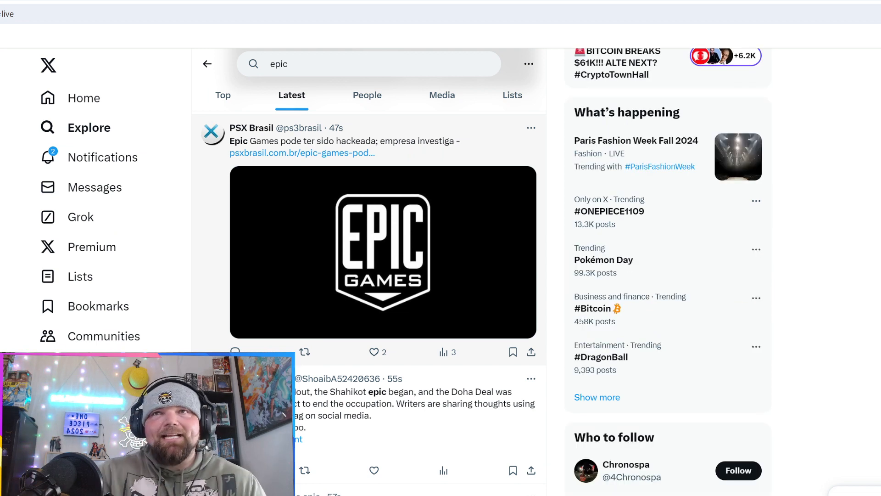
scroll(down, 3)
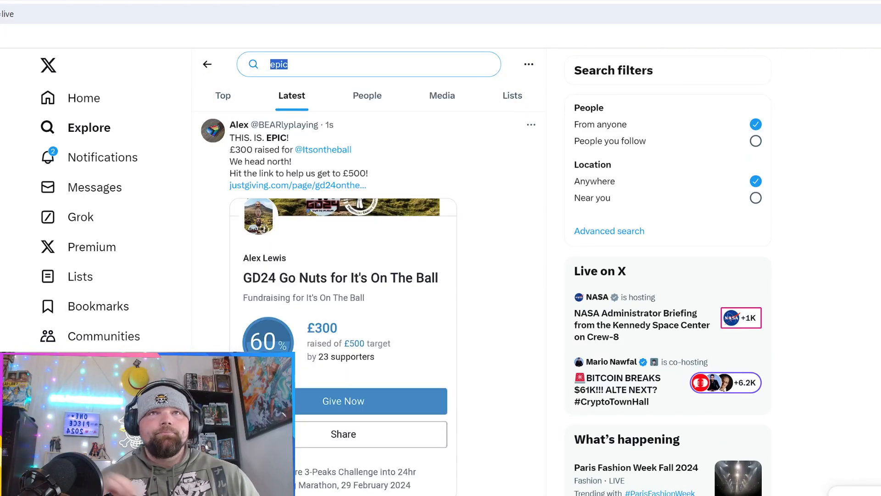
Search X for 'dexer' and open the Dexerto account profile
text(dexerto)
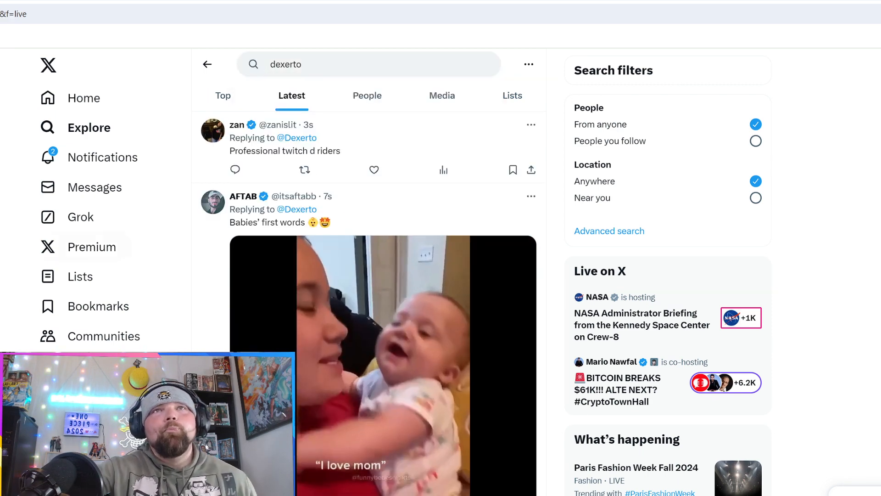
click(223, 95)
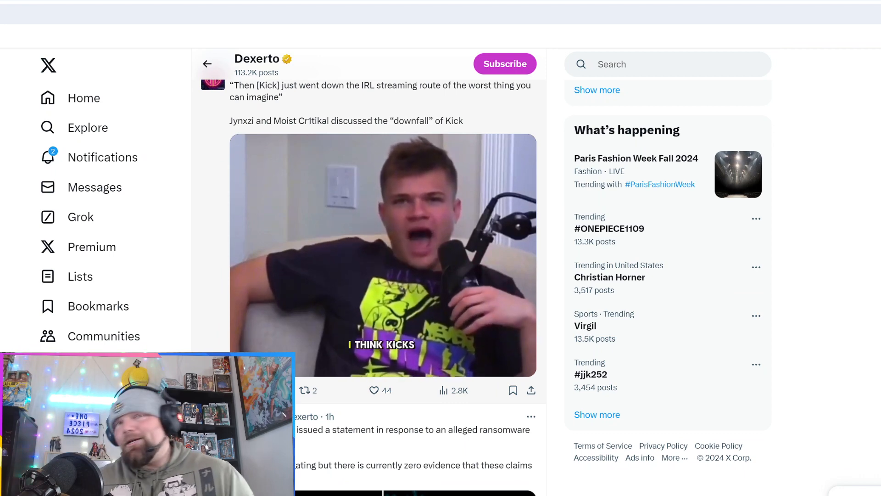
Scroll to Dexerto's Epic Games ransomware statement post, then switch to a new Google tab
scroll(down, 3)
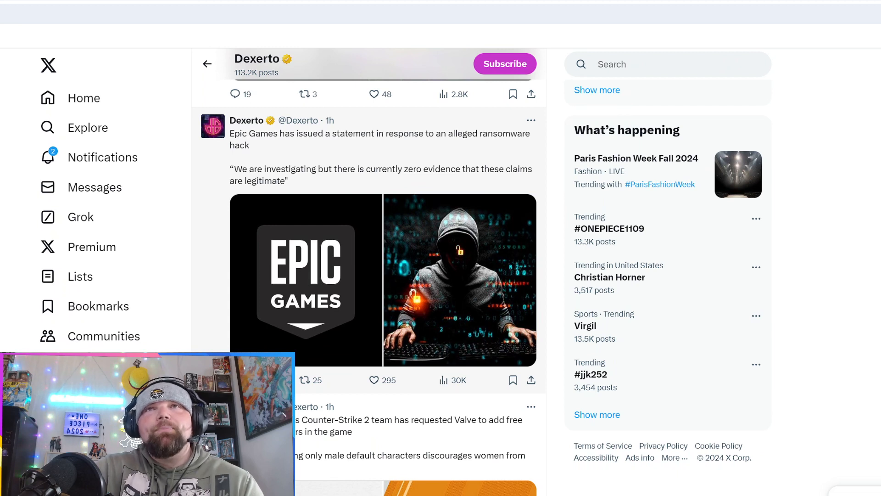
click(374, 93)
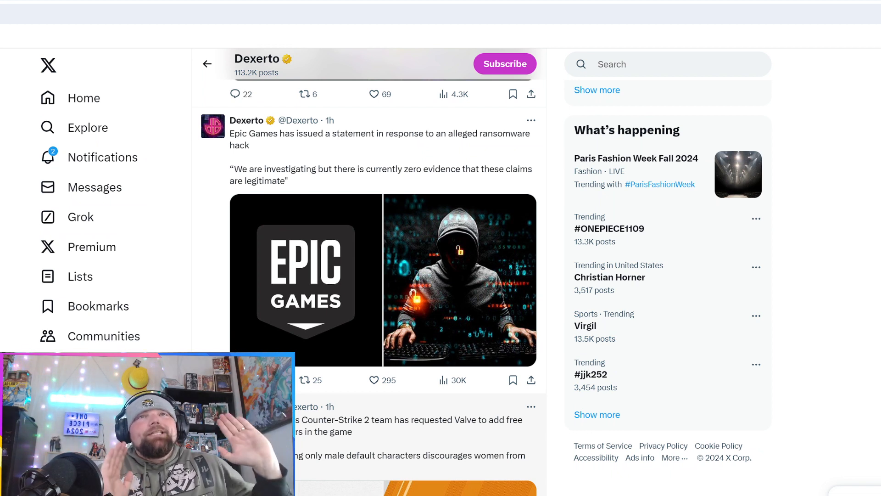
click(374, 94)
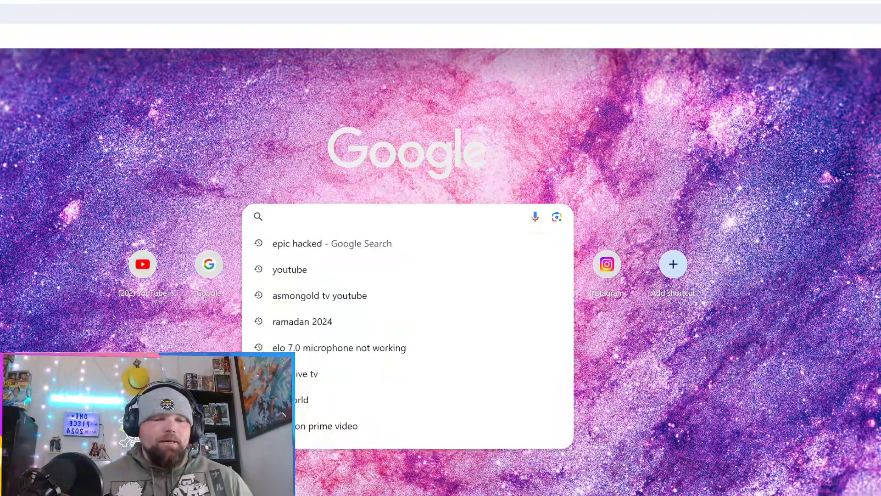
Search Google for 'epic hacked' and open DramaAlert's Mogilevich hack post on X
text(epic hacked)
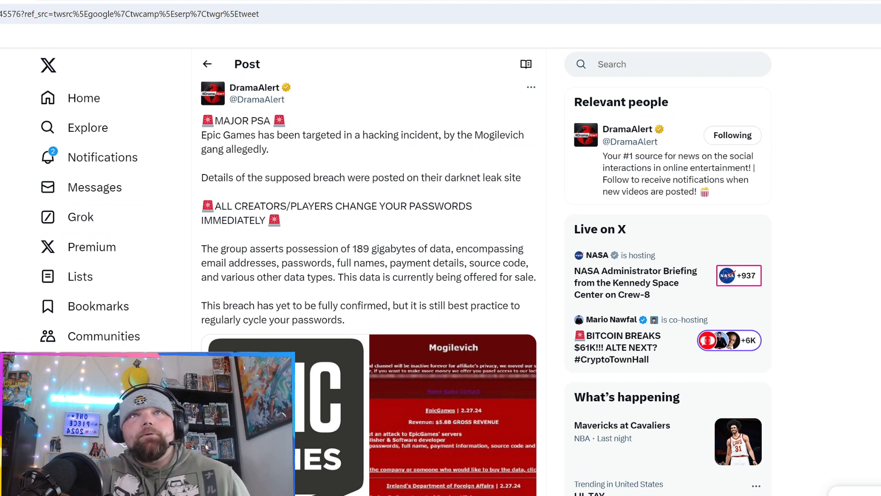
Open DramaAlert's profile and scroll its feed to the Mogilevich Epic Games hack warning posts
click(254, 87)
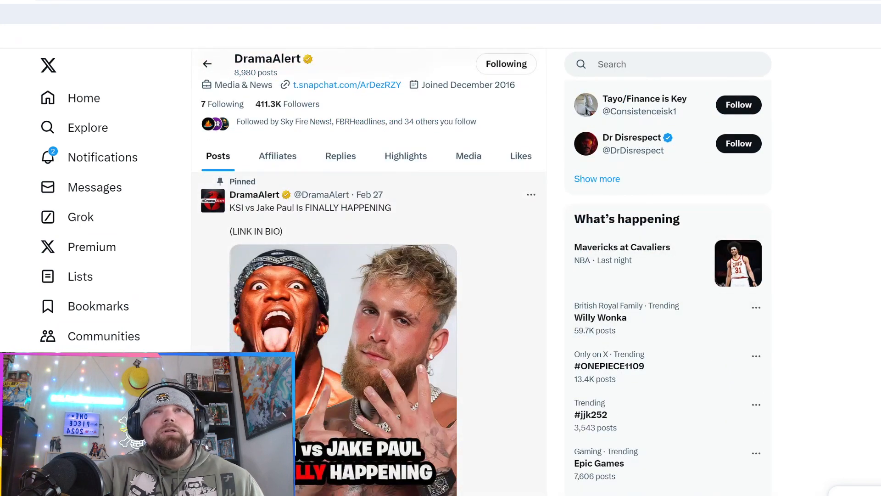
scroll(down, 3)
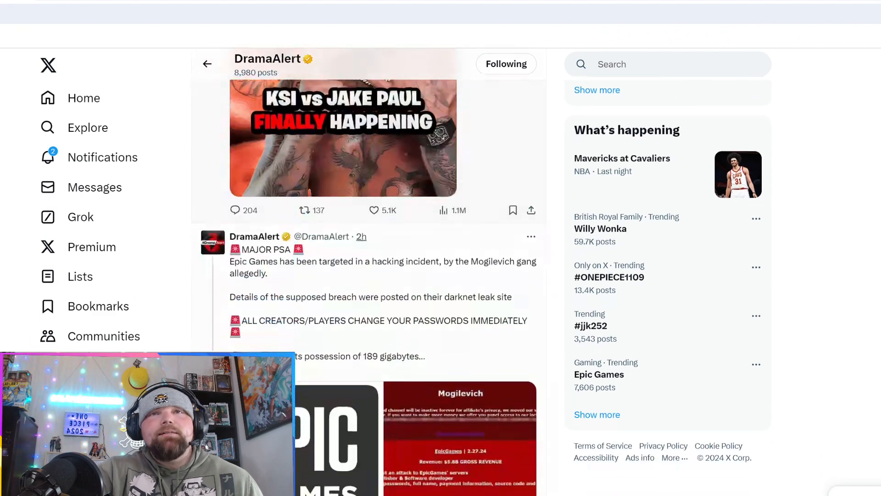
scroll(down, 3)
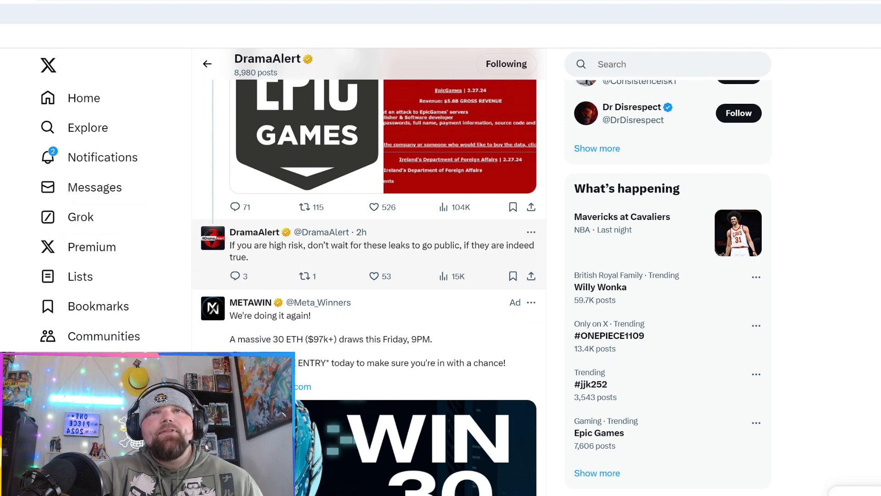
scroll(down, 3)
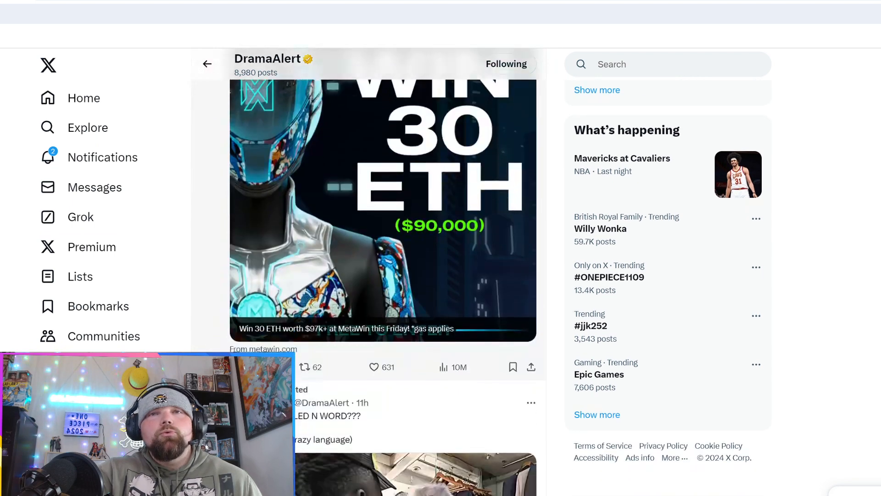
scroll(down, 3)
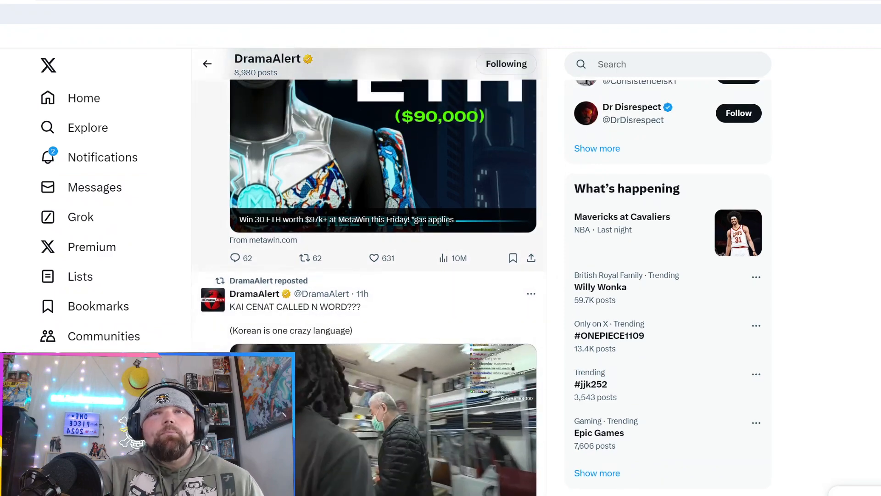
scroll(down, 3)
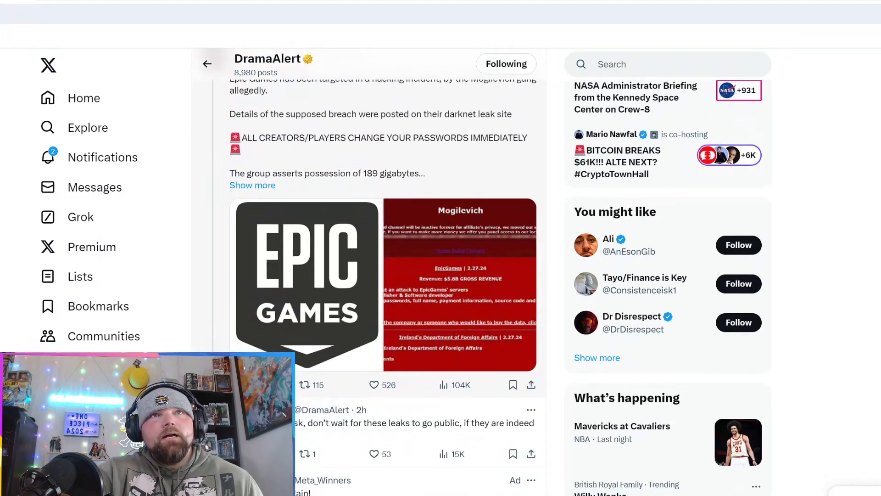
scroll(down, 3)
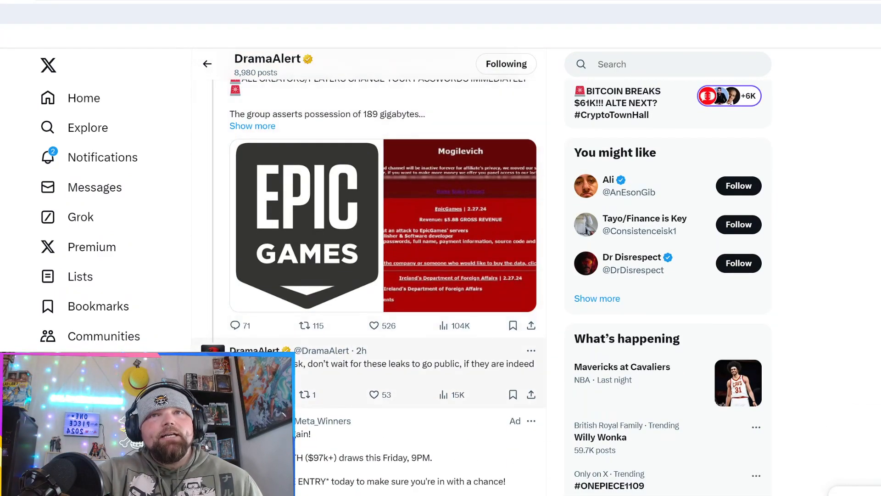